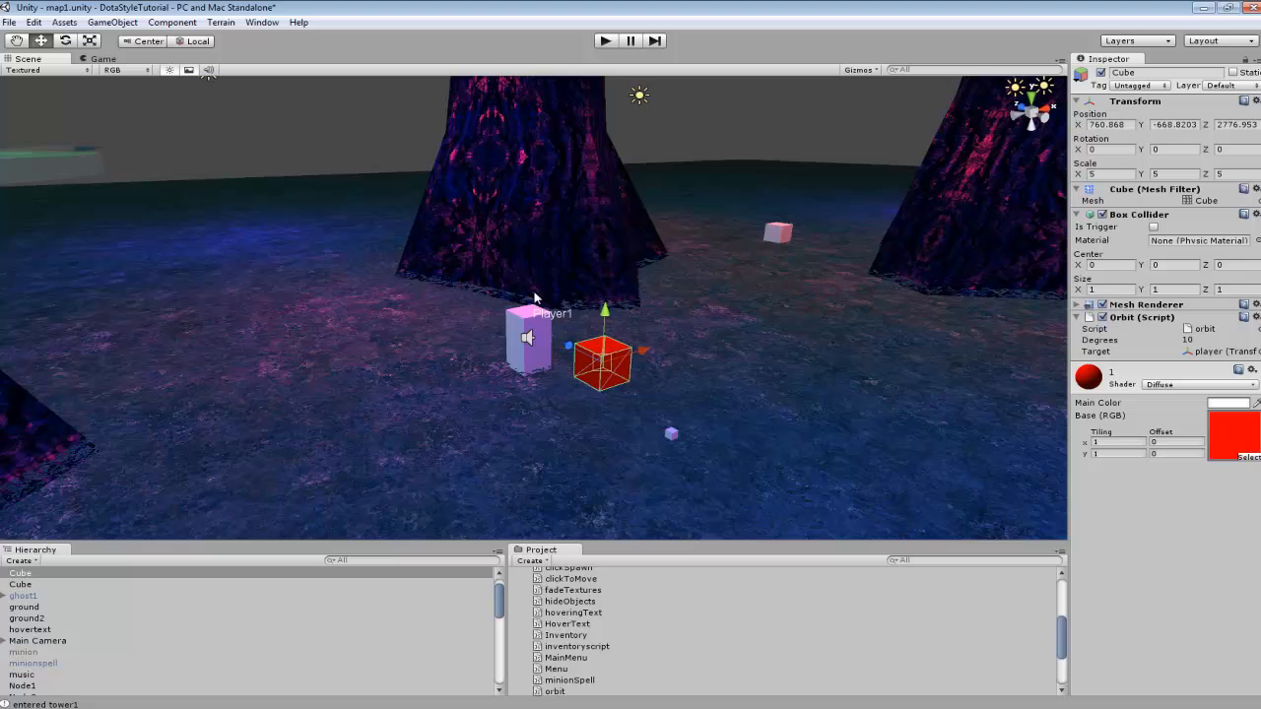
mouse_move(552, 351)
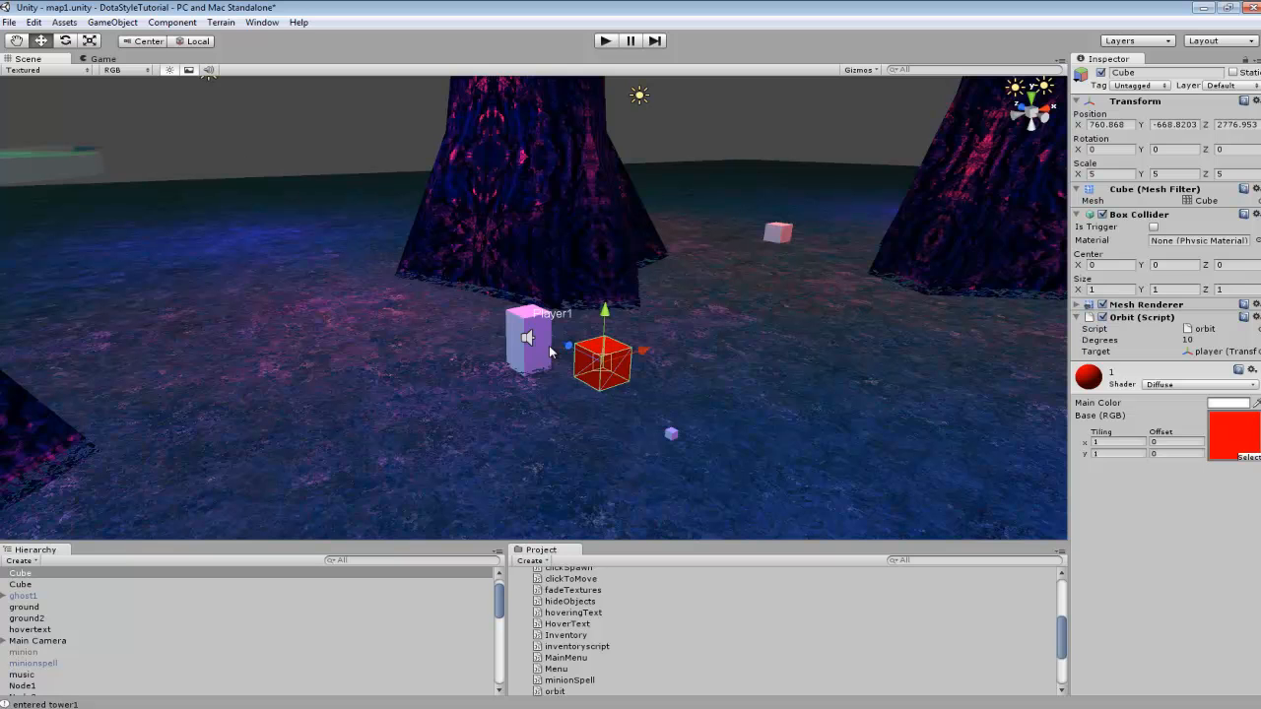
mouse_move(365, 272)
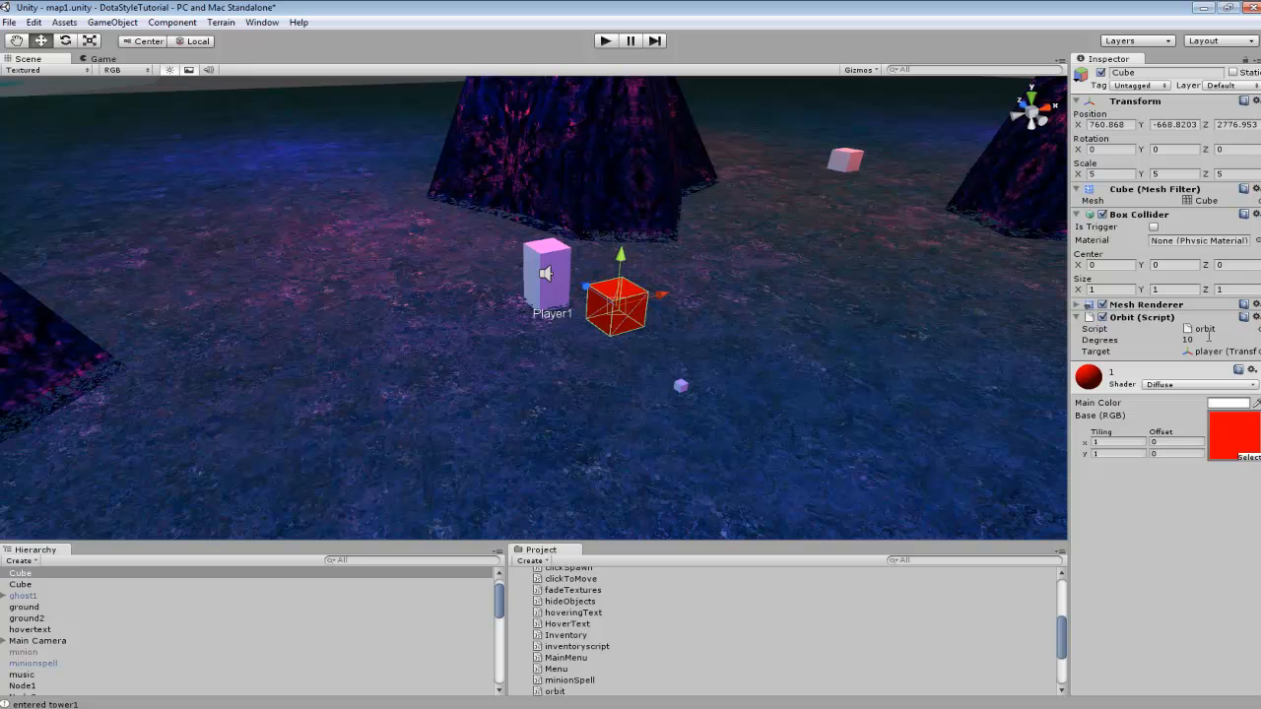
mouse_move(983, 365)
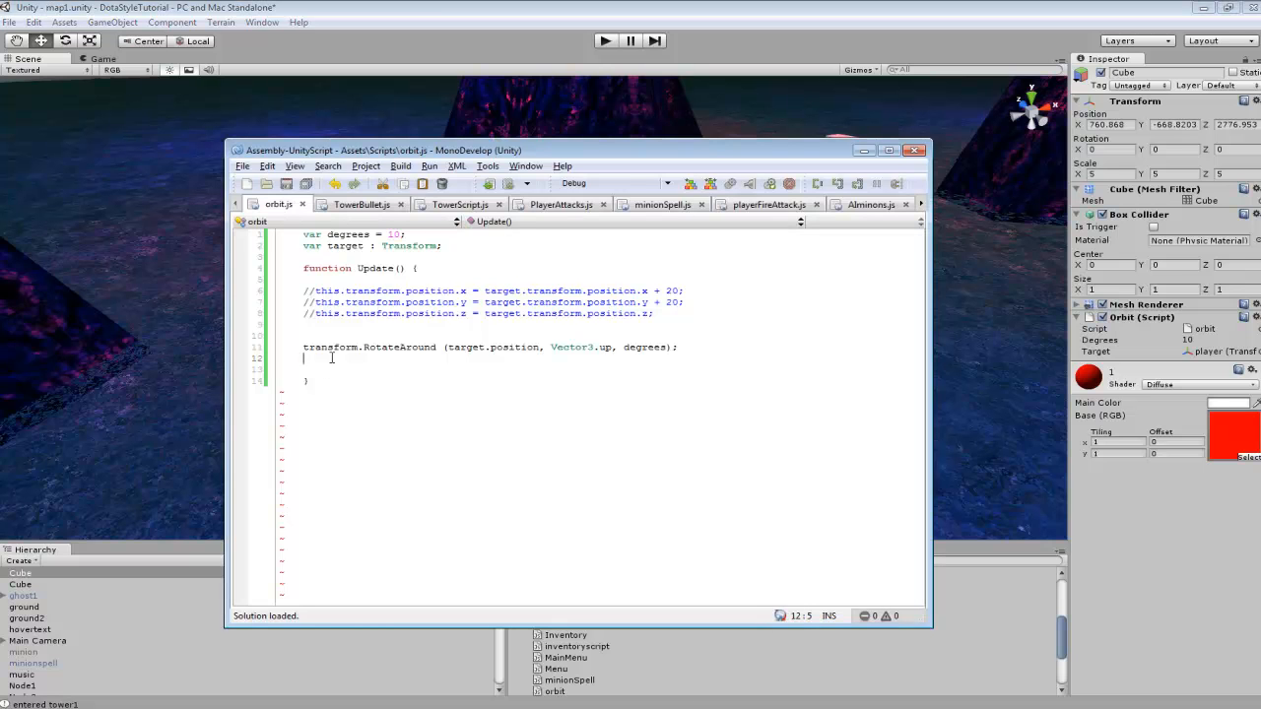
mouse_move(441, 379)
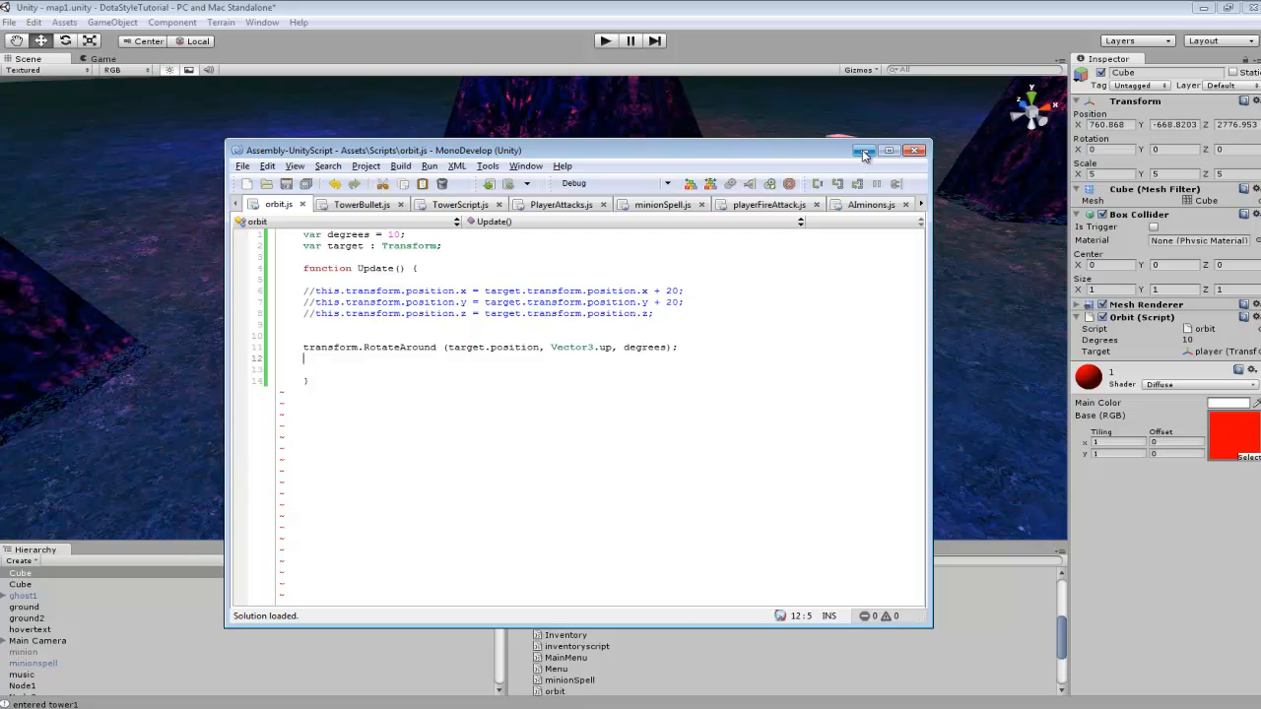
Minimize MonoDevelop and play the Unity scene to test the cube orbiting Player1.
left_click(863, 149)
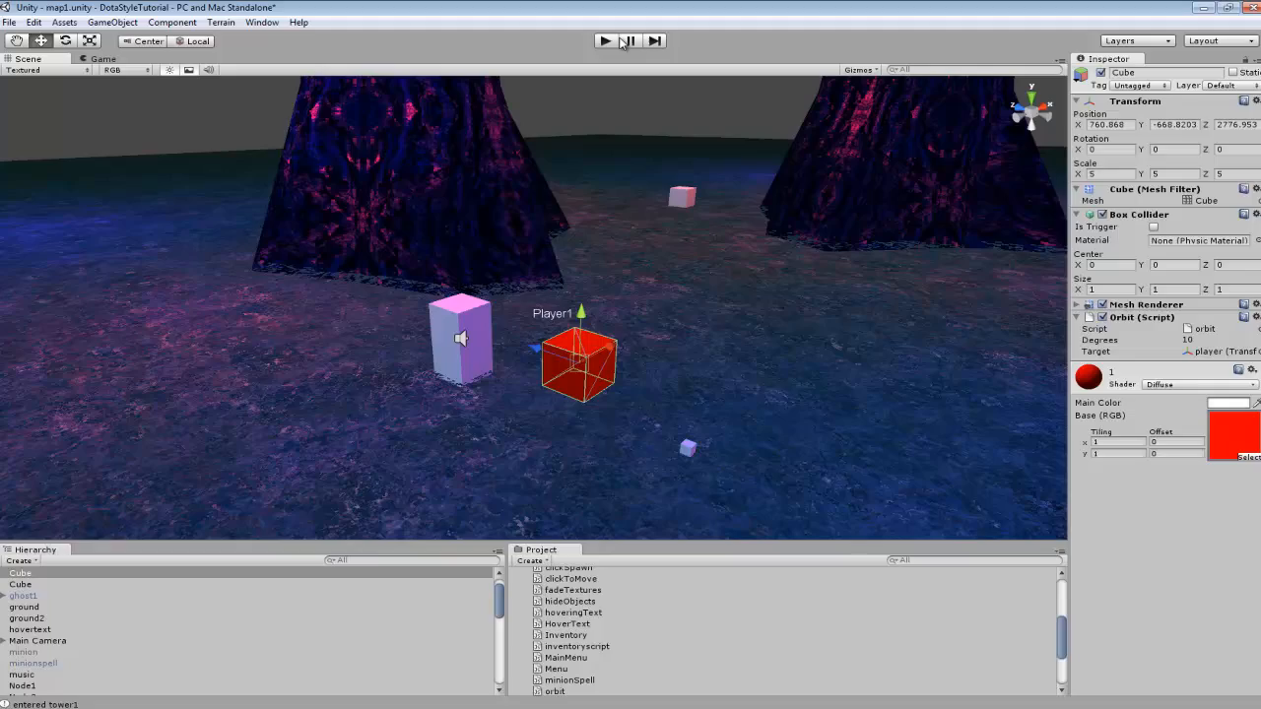
left_click(605, 39)
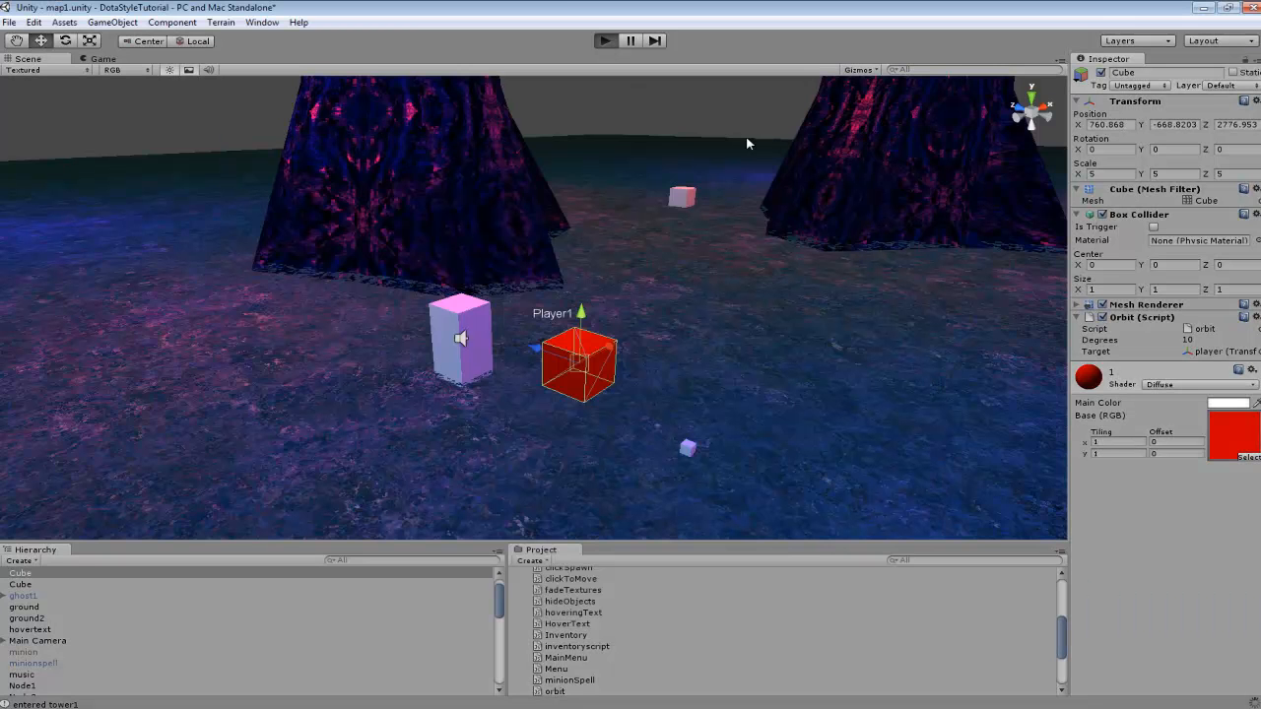
mouse_move(800, 361)
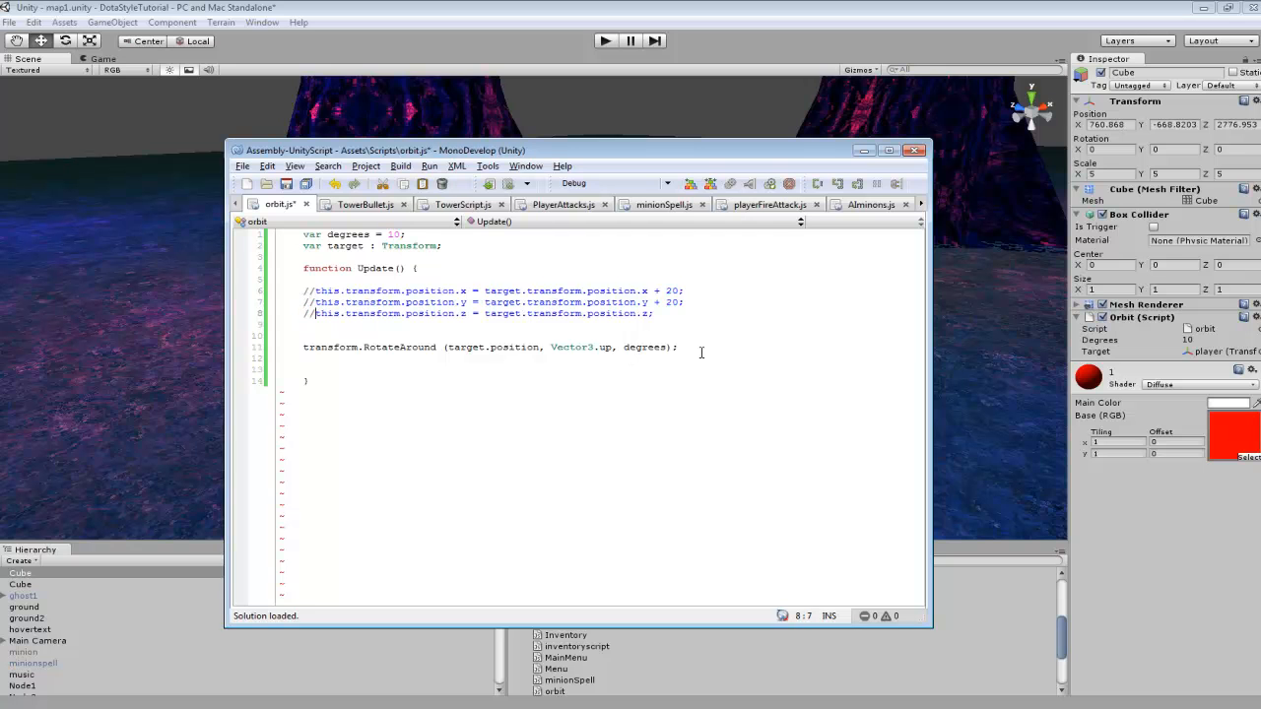
Add a RotateAround line using Vector3.forward, comment out the Vector3.up line, and play the scene again.
type("transform.RotateAround (target.position, Vector3.up, degrees);")
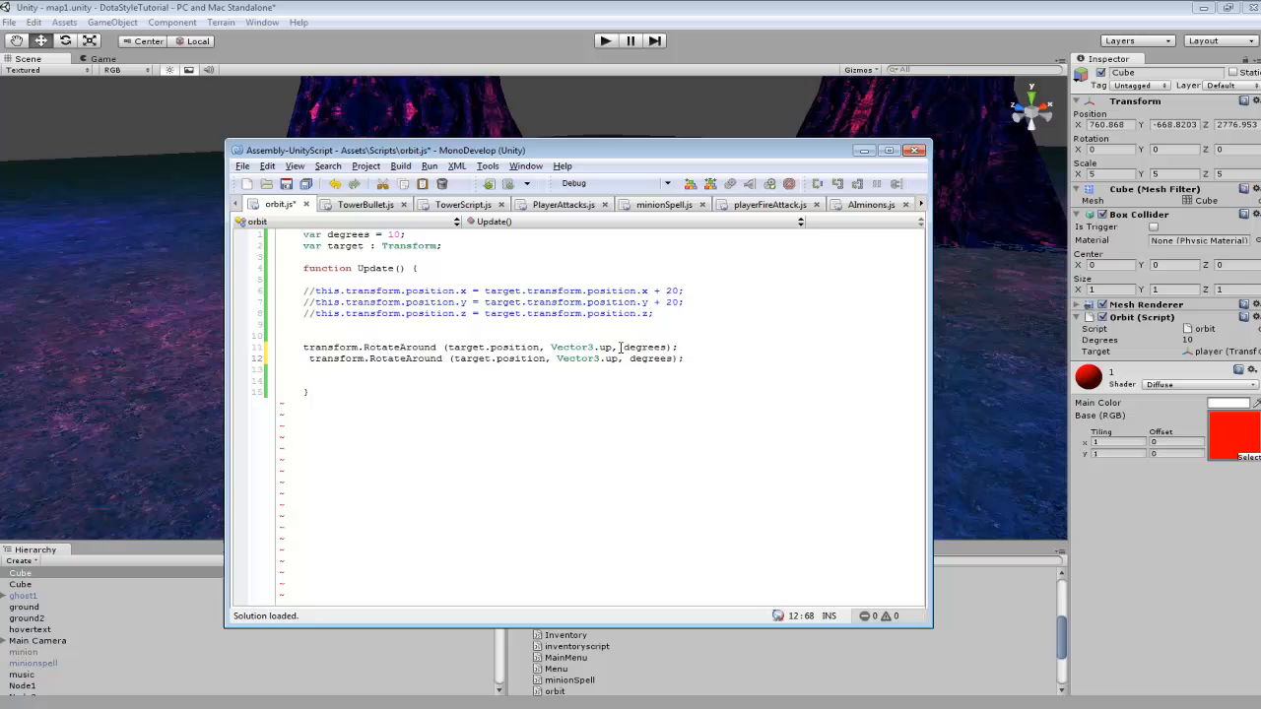
double_click(609, 359)
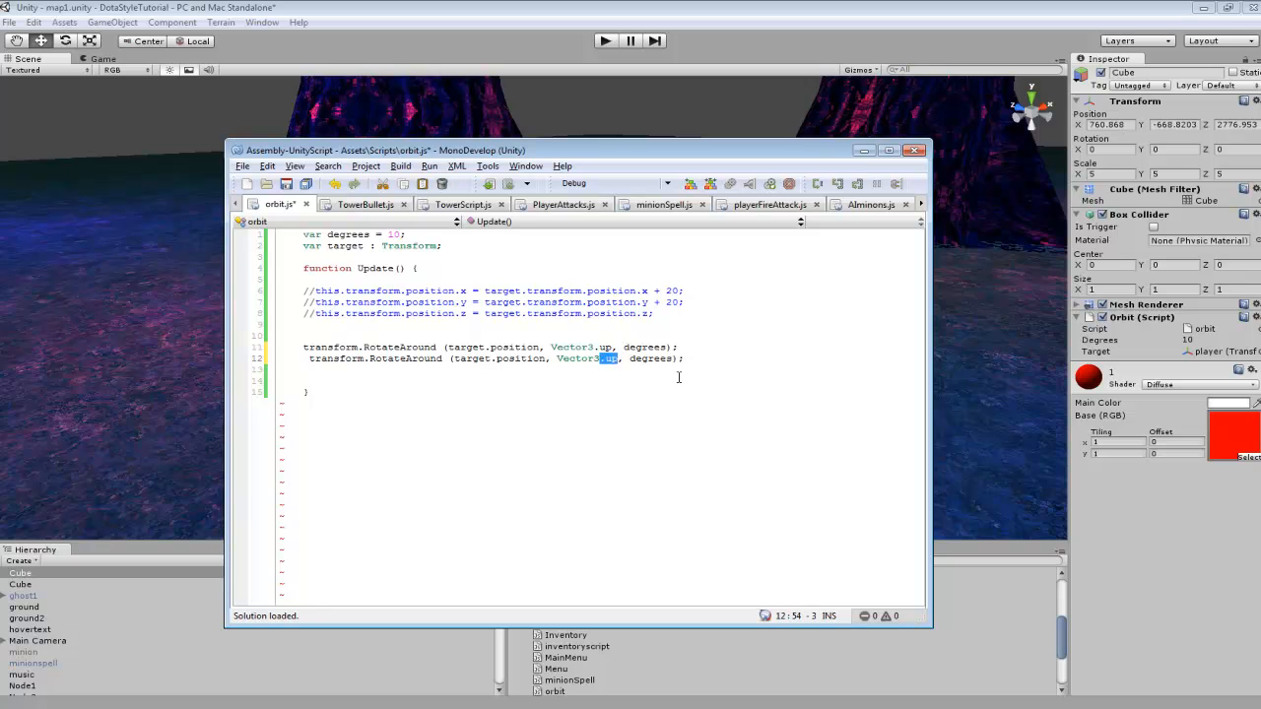
type("forward")
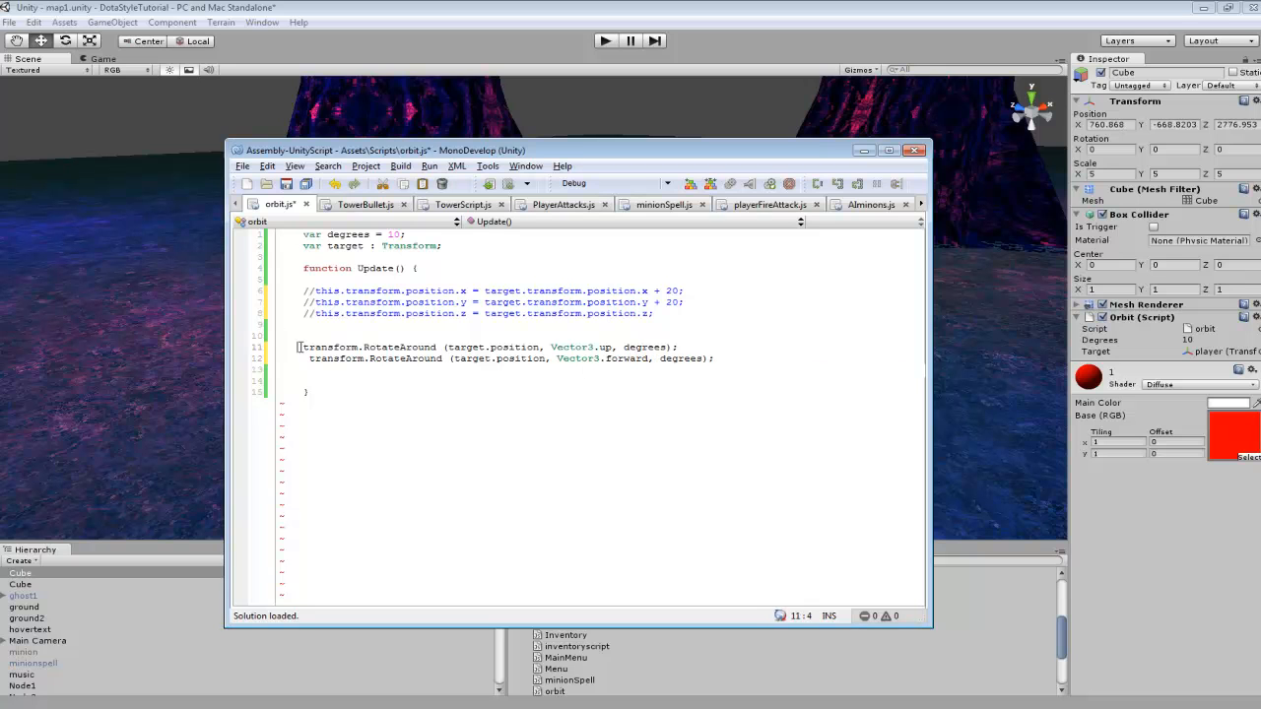
type("//")
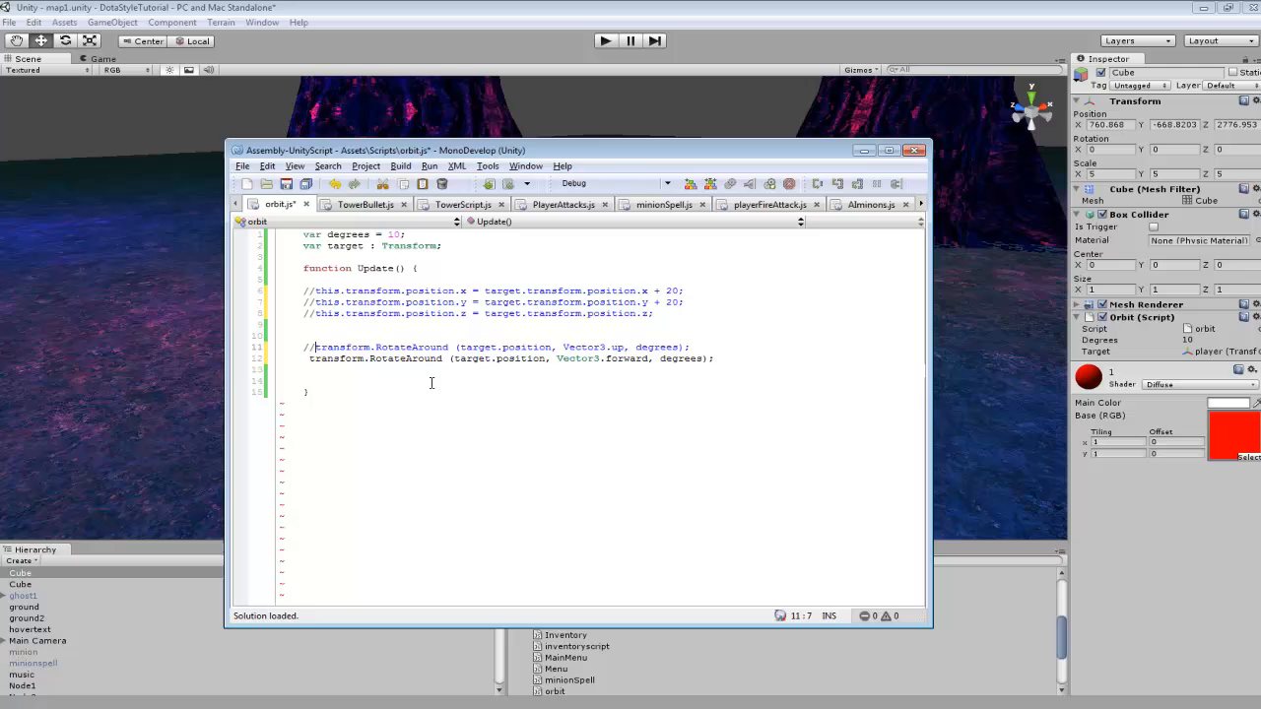
left_click(603, 40)
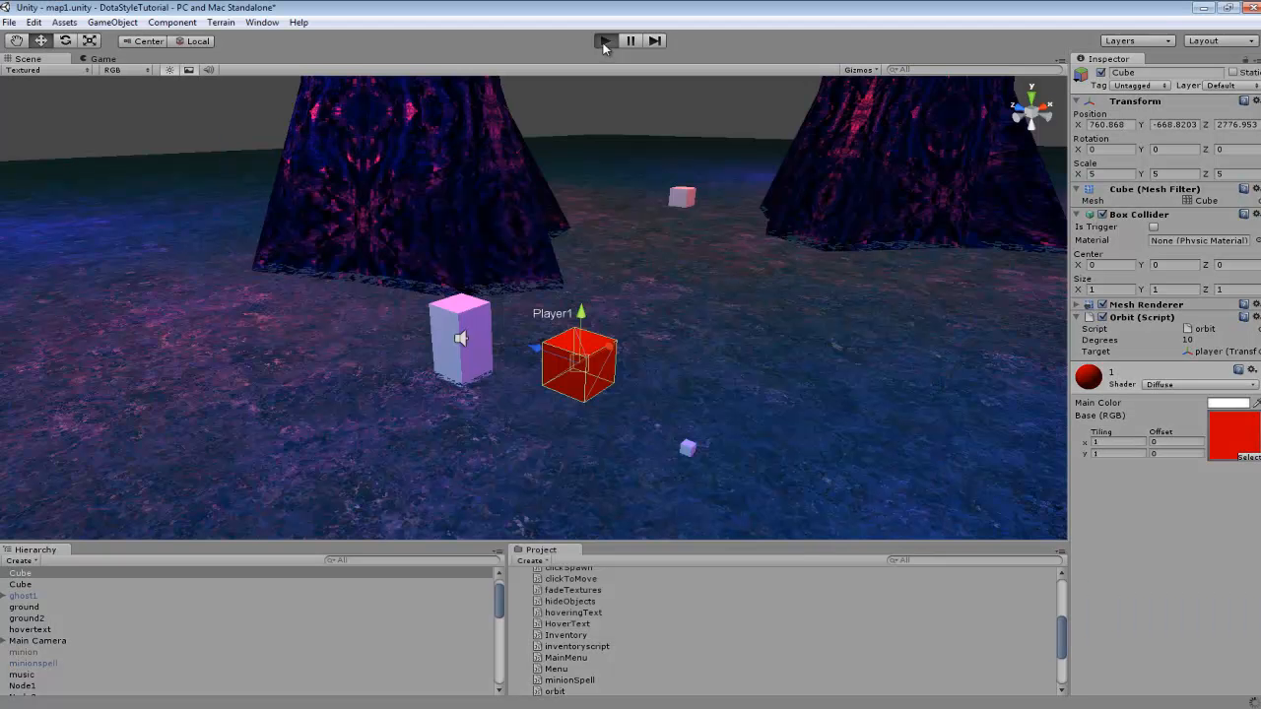
mouse_move(564, 201)
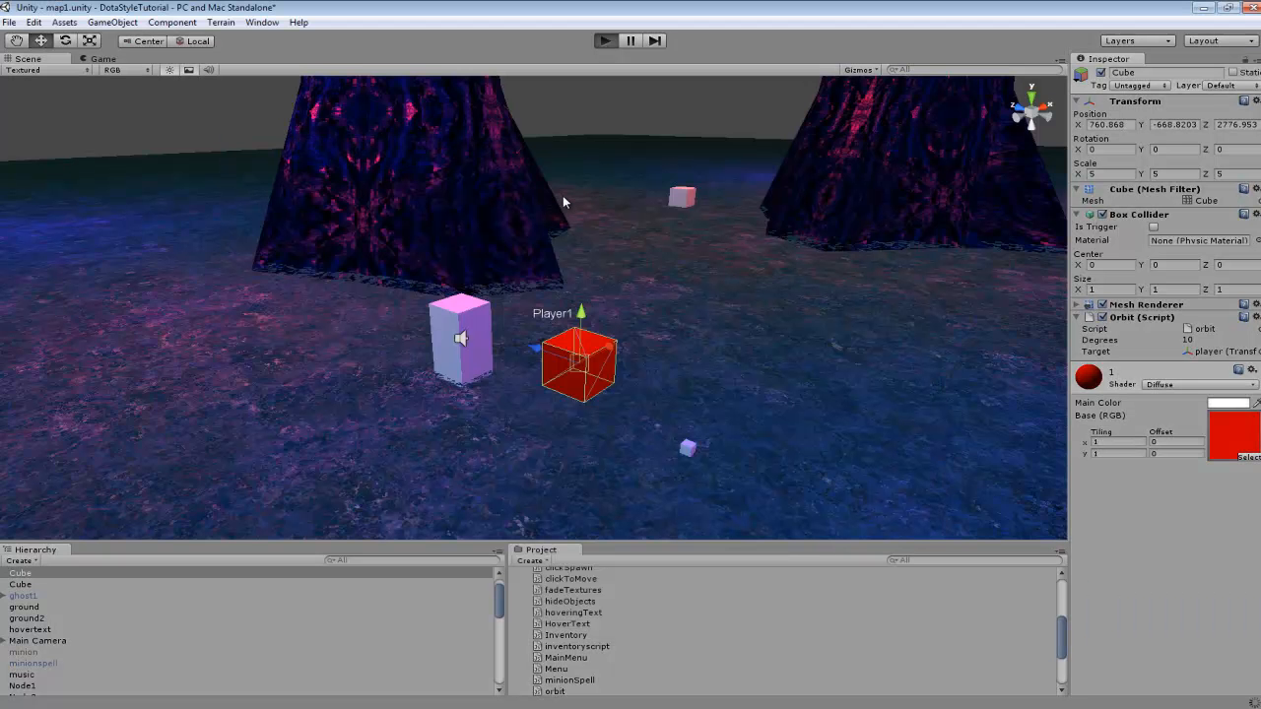